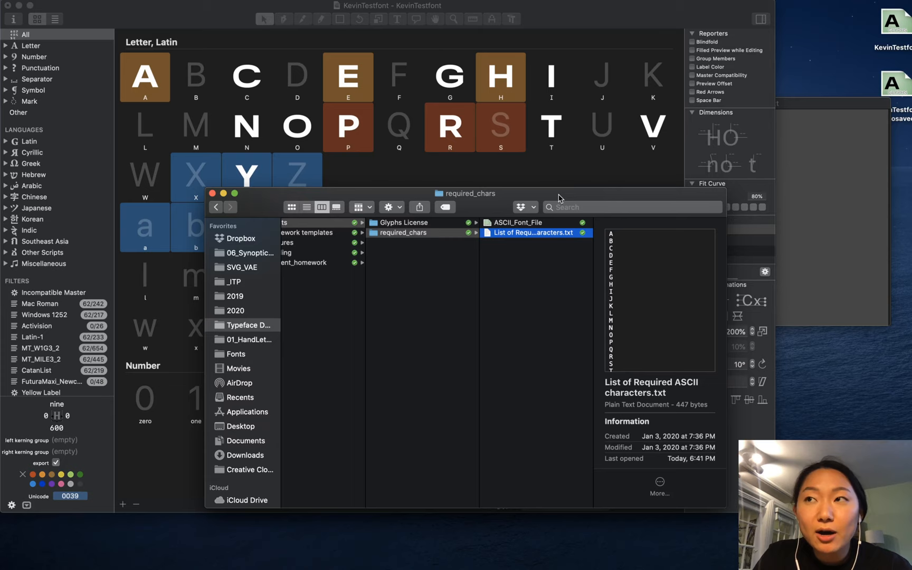
Bring KevinTestfont forward, create a new font and browse its 66 default glyphs
click(74, 6)
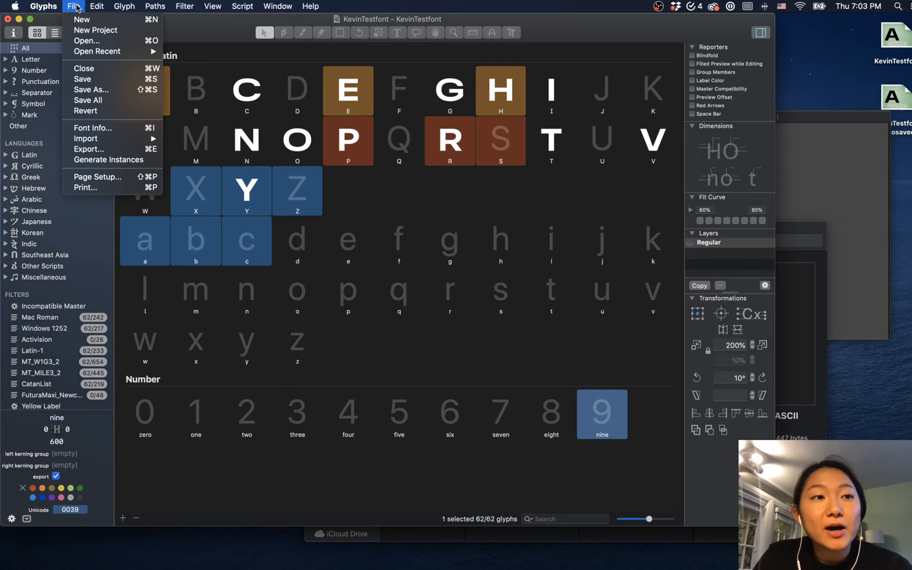
click(81, 19)
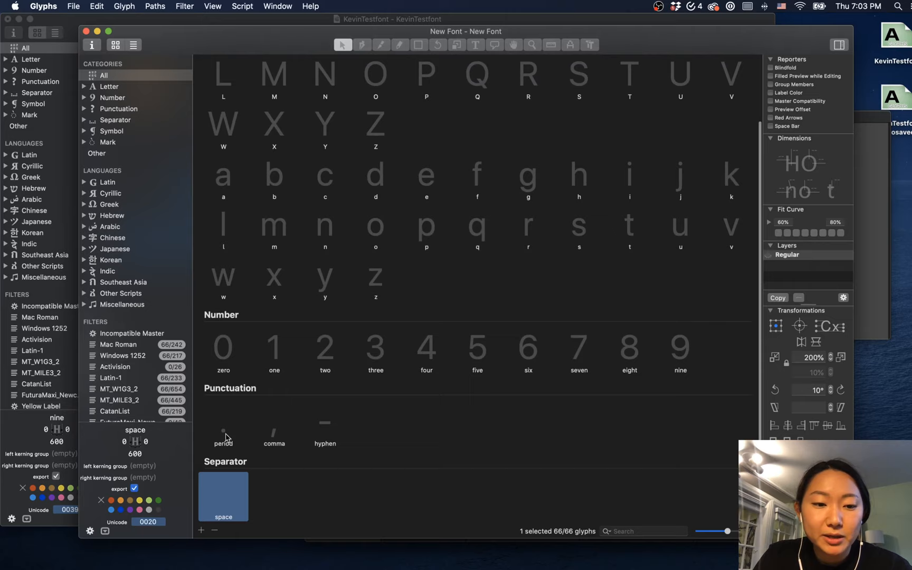
click(324, 499)
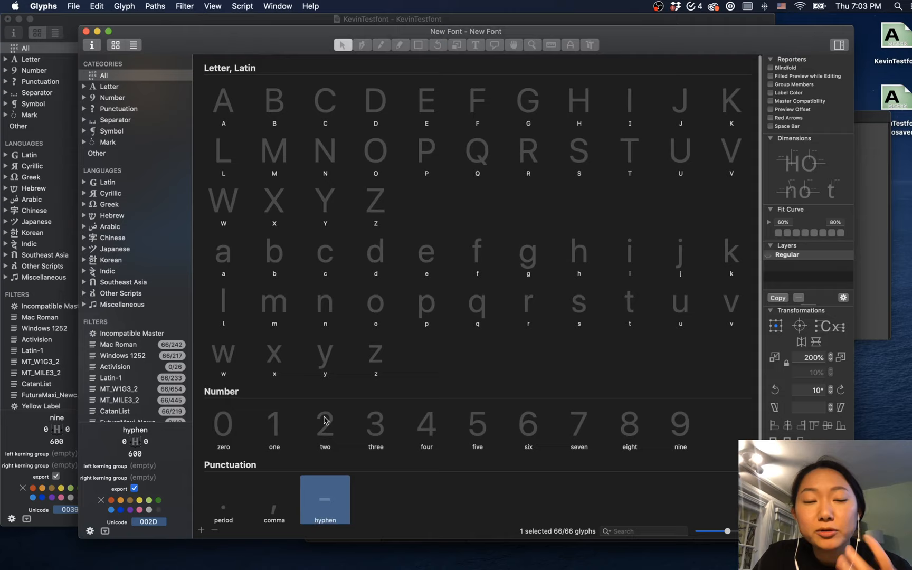
scroll(down, 3)
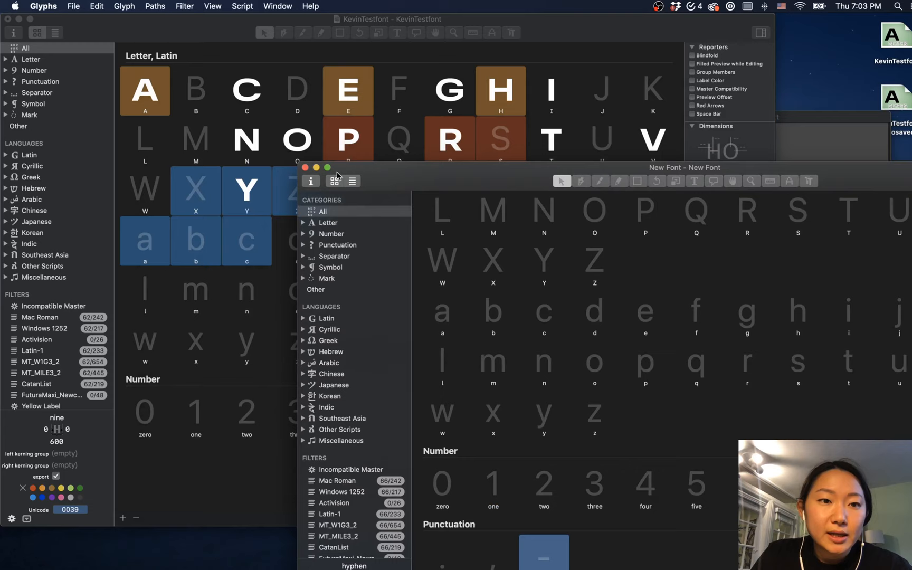
Open ASCII_Font_File from the required_chars folder in Glyphs, adding the Symbol glyphs
click(551, 141)
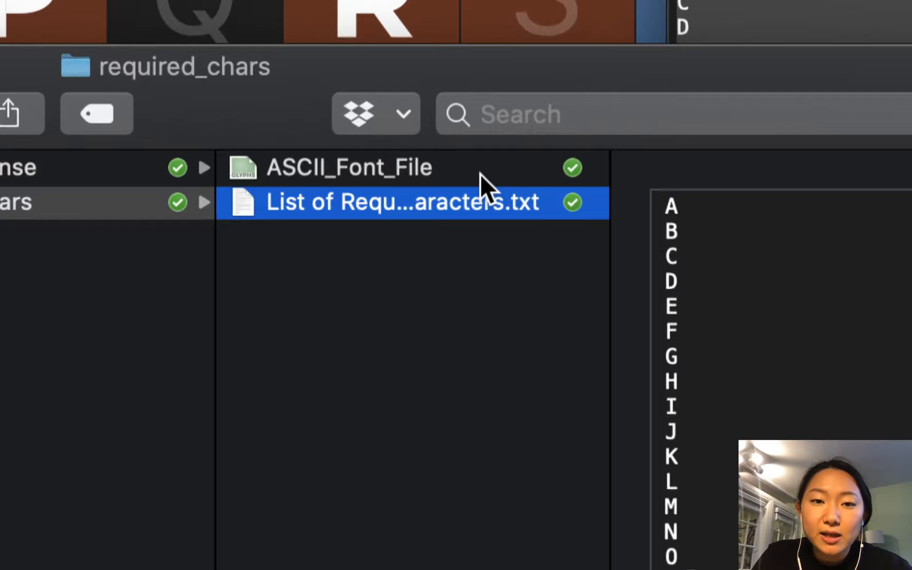
click(349, 167)
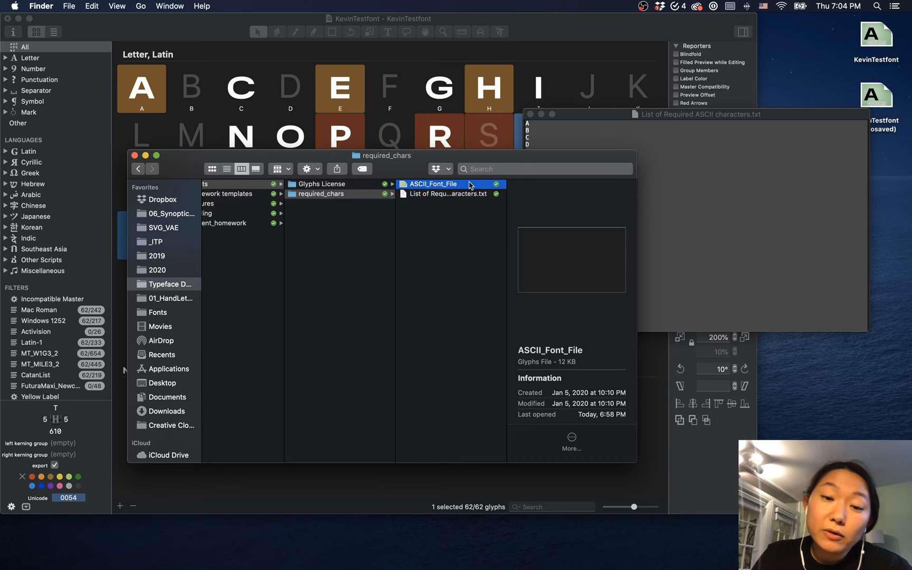
double_click(432, 184)
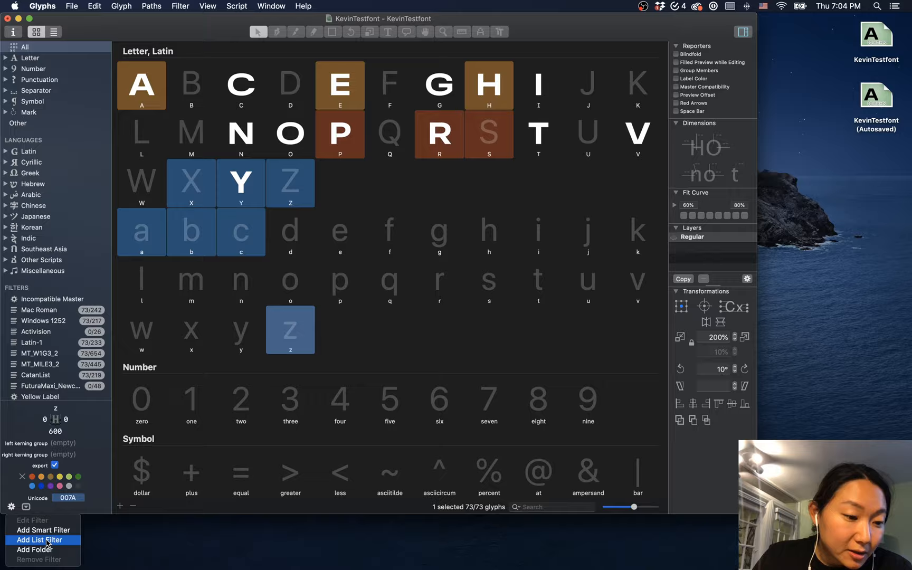
Create the 'Type Design Class Charset' list filter showing all 73 glyphs in predefined order
click(38, 539)
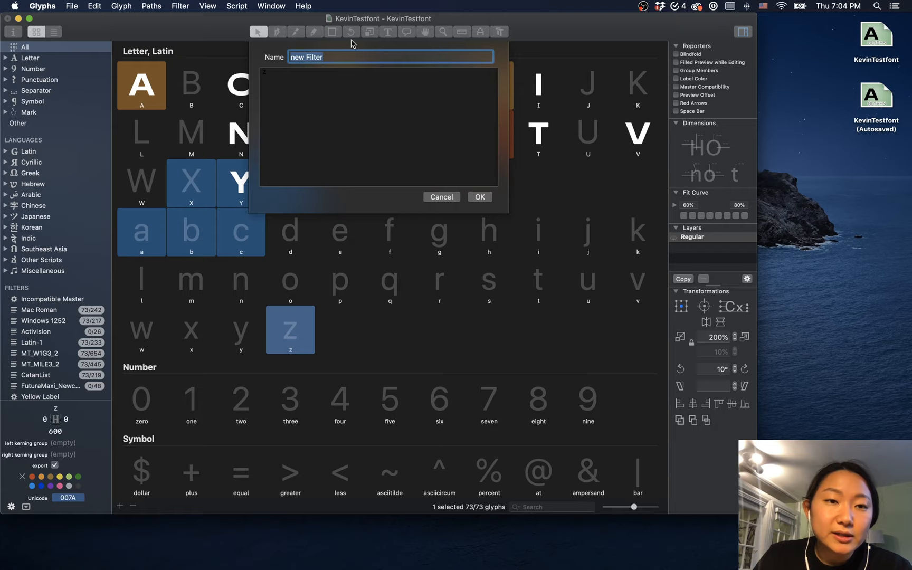
text(Type Design Class Charset)
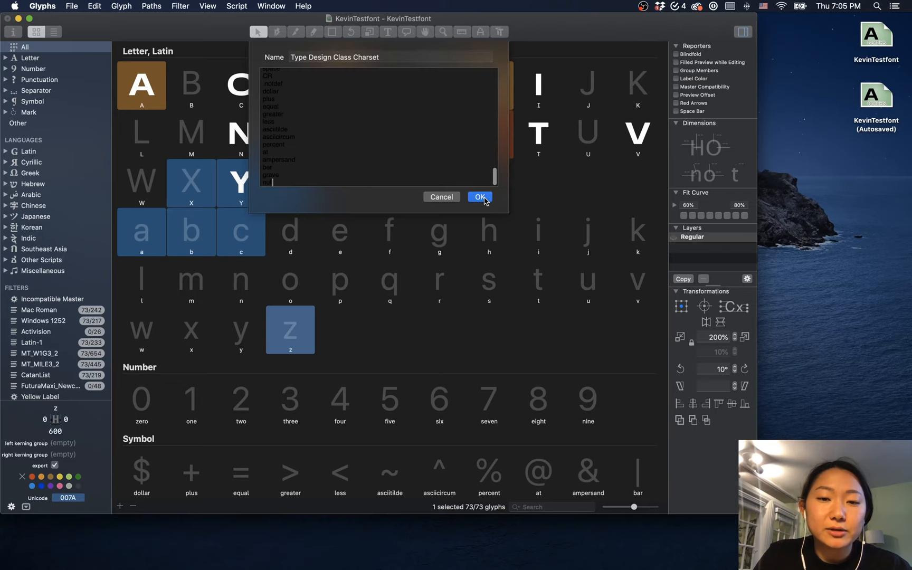
click(479, 196)
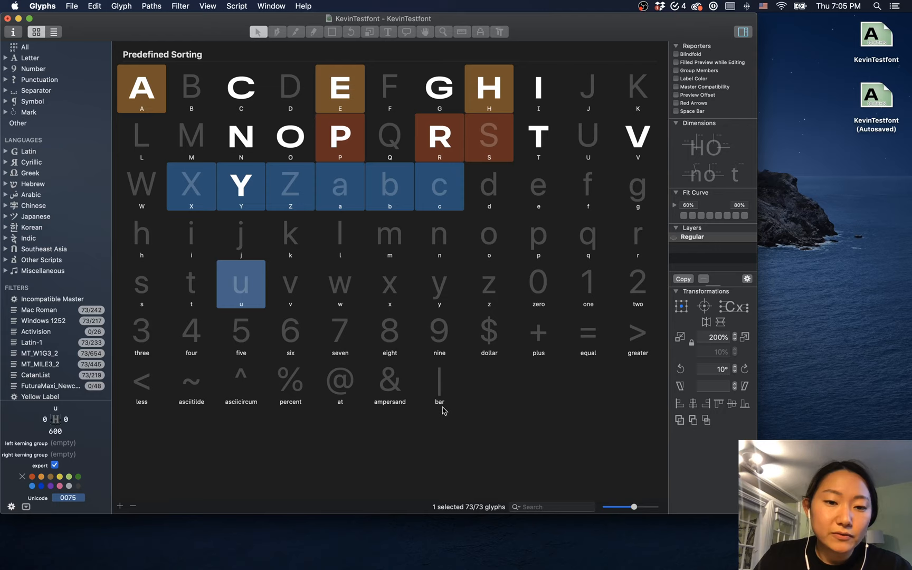
scroll(down, 3)
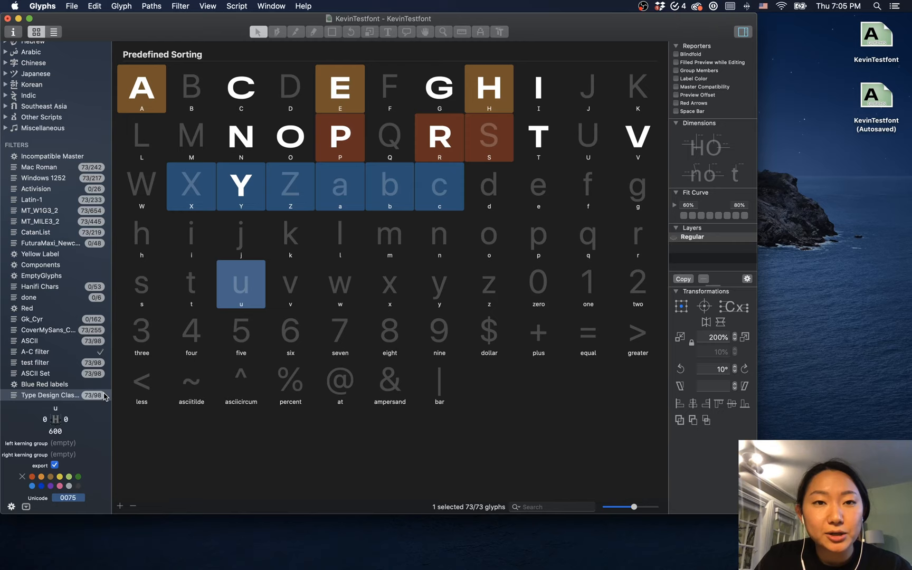
Generate all 25 glyphs missing from the Type Design Class Charset filter
click(119, 505)
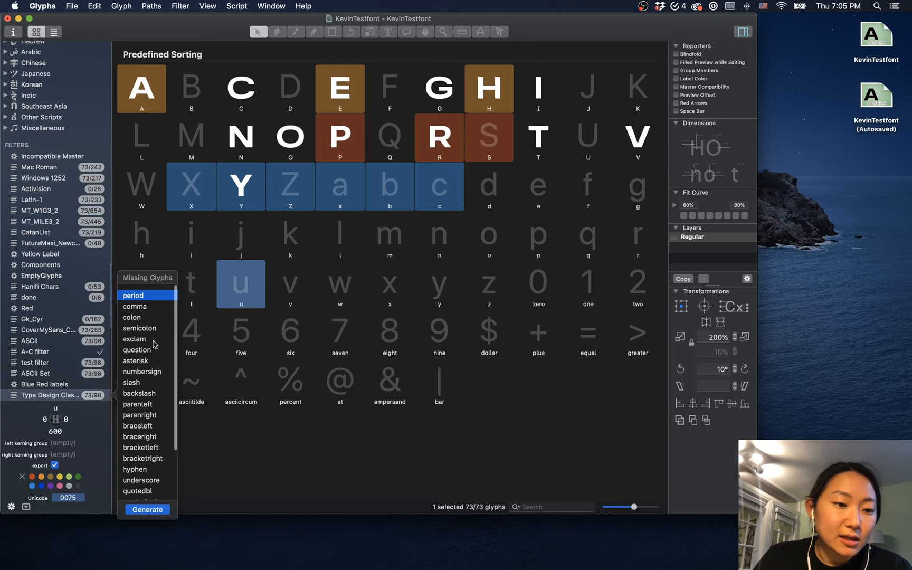
scroll(down, 3)
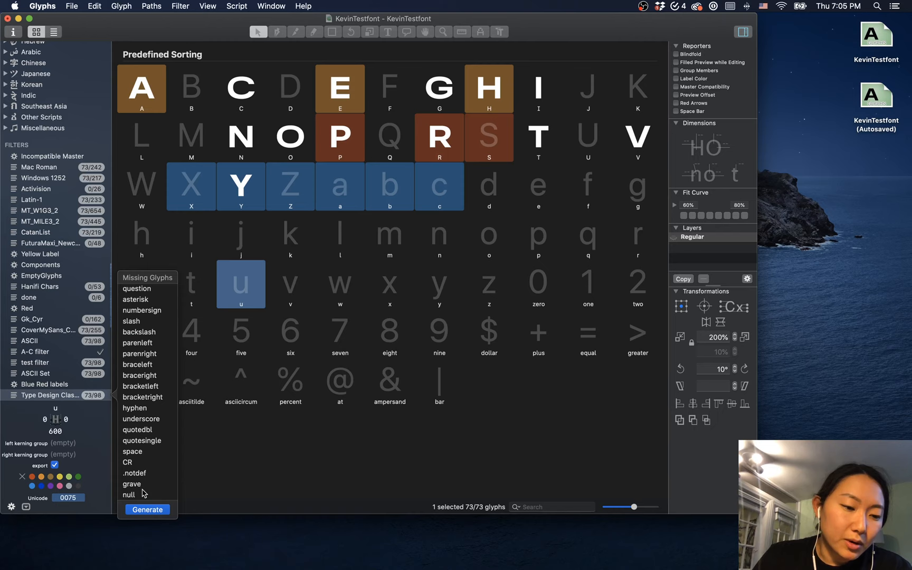
scroll(up, 3)
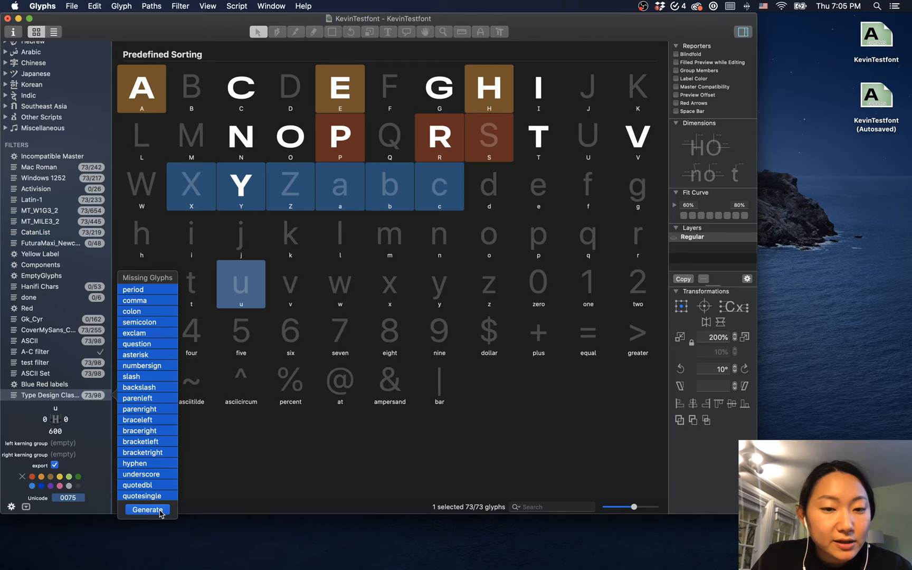
click(147, 509)
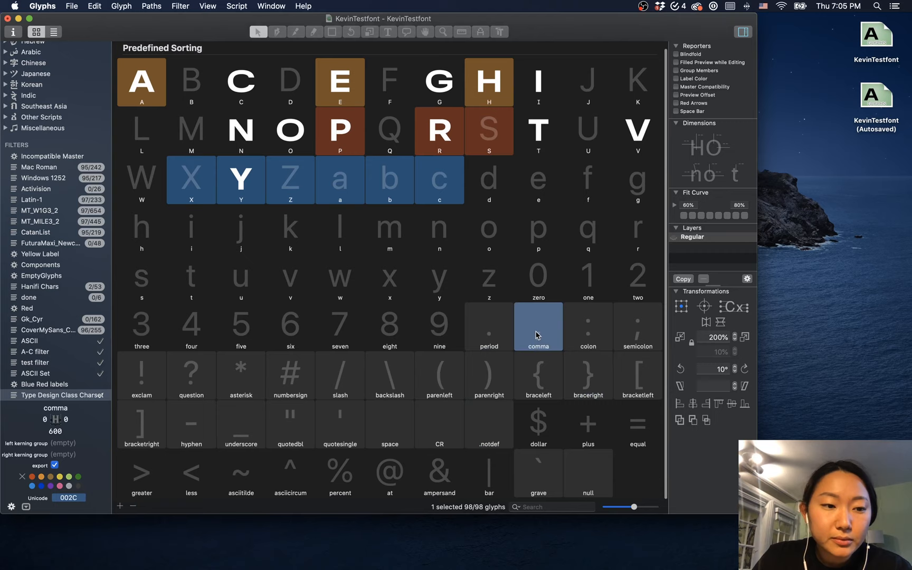
Inspect the newly created .notdef, CR and quotesingle glyphs
click(489, 425)
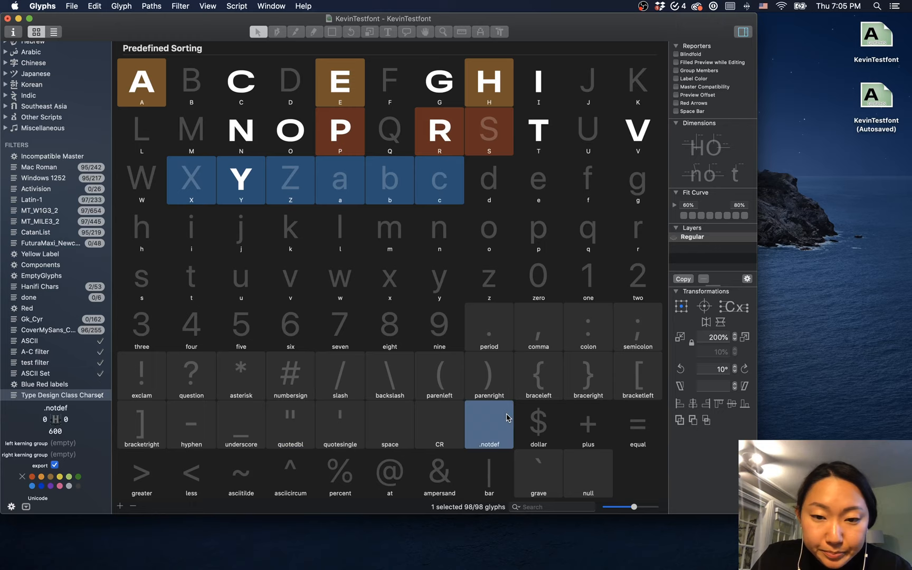
click(439, 425)
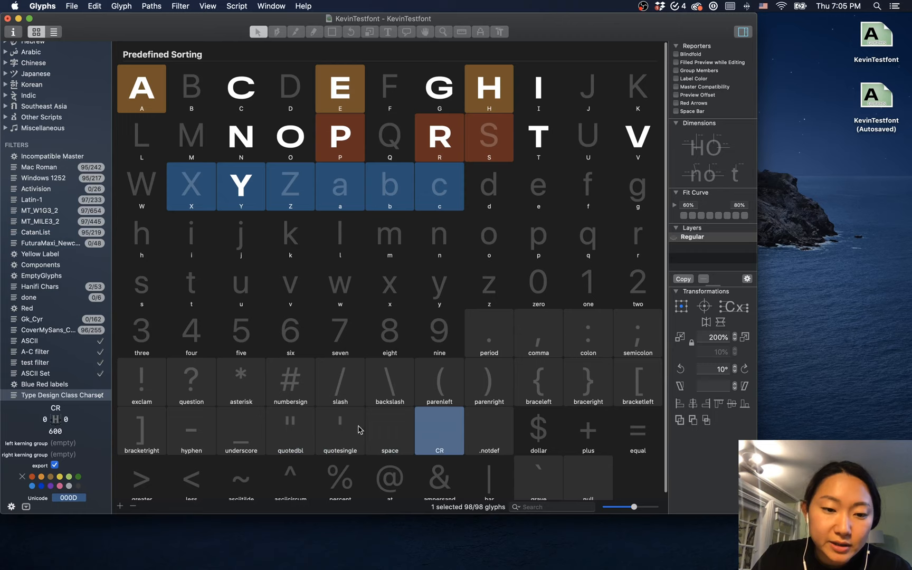
click(340, 424)
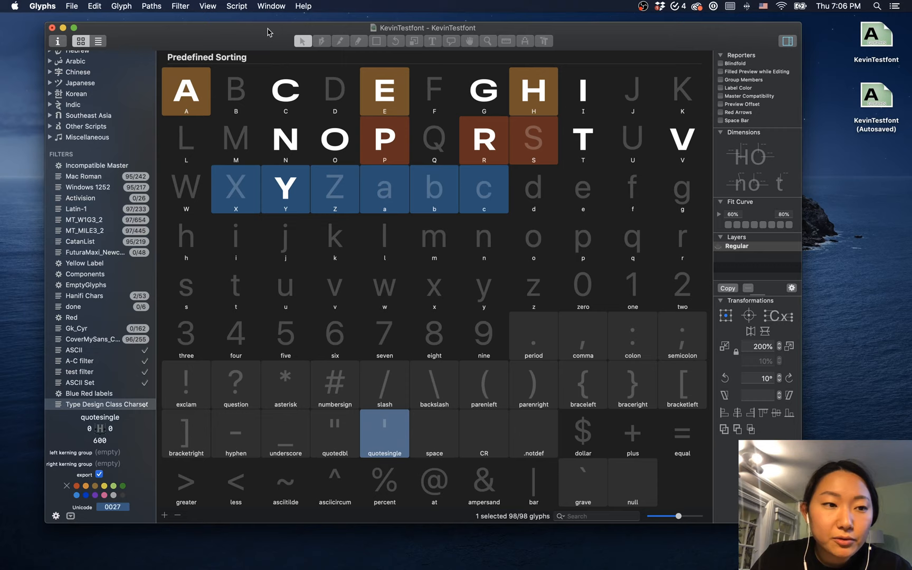
Review the Latin-1 filter (97 of 233 present) and open the Glyph menu
click(76, 209)
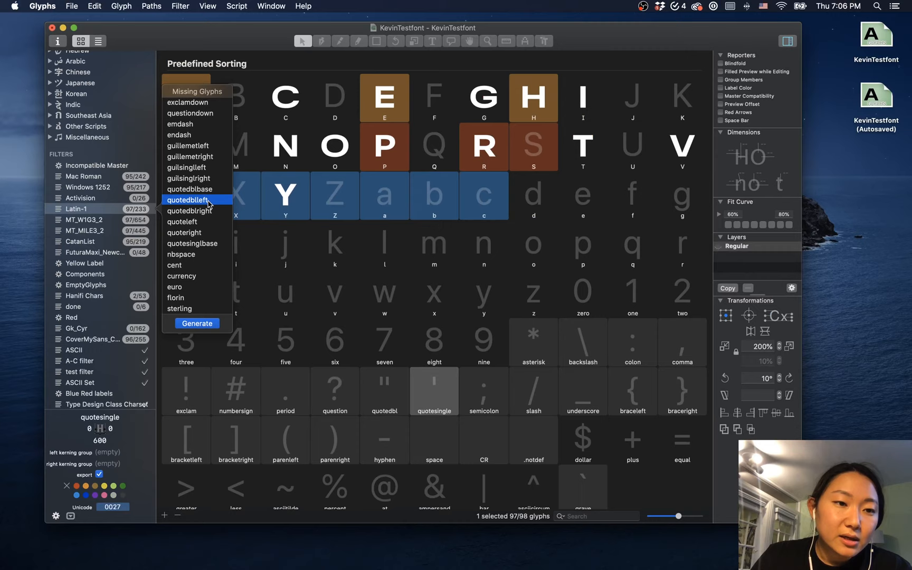
scroll(down, 3)
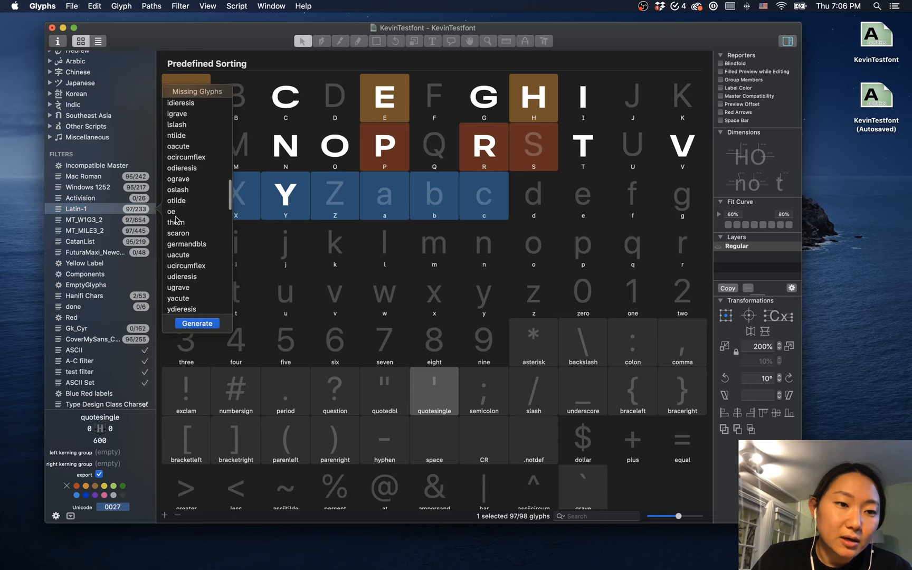
scroll(down, 3)
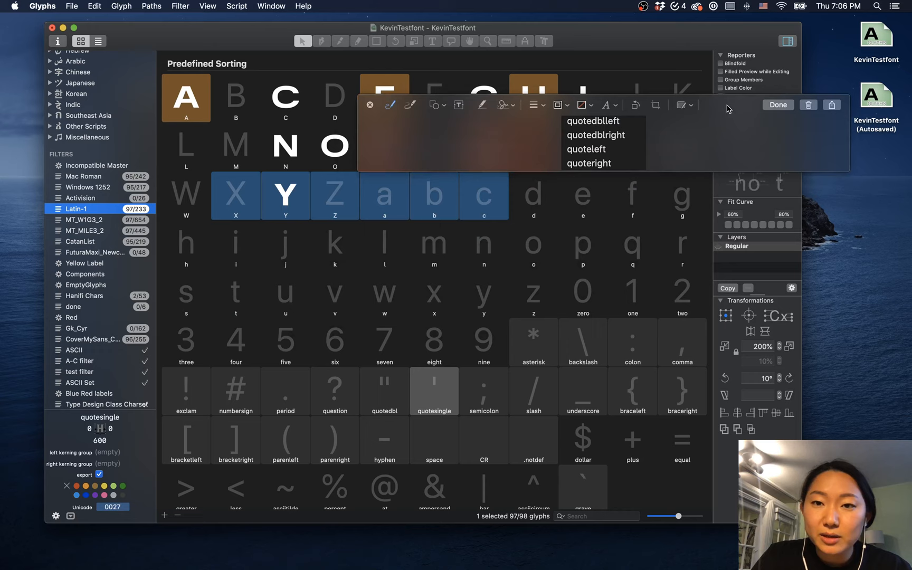
click(121, 6)
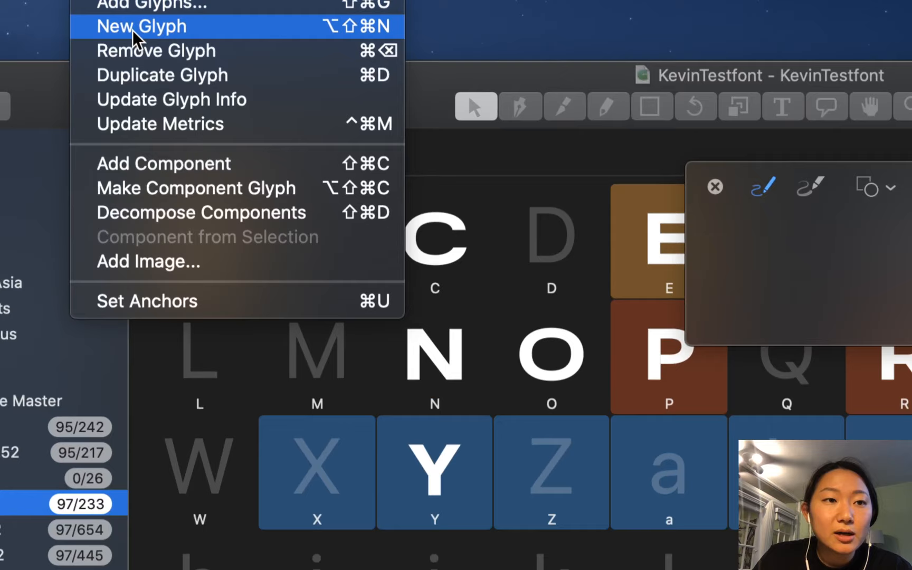
Generate quotedblleft, quotedblright, quoteleft and quoteright, bringing the font to 103 glyphs
click(140, 25)
text(quotedbl)
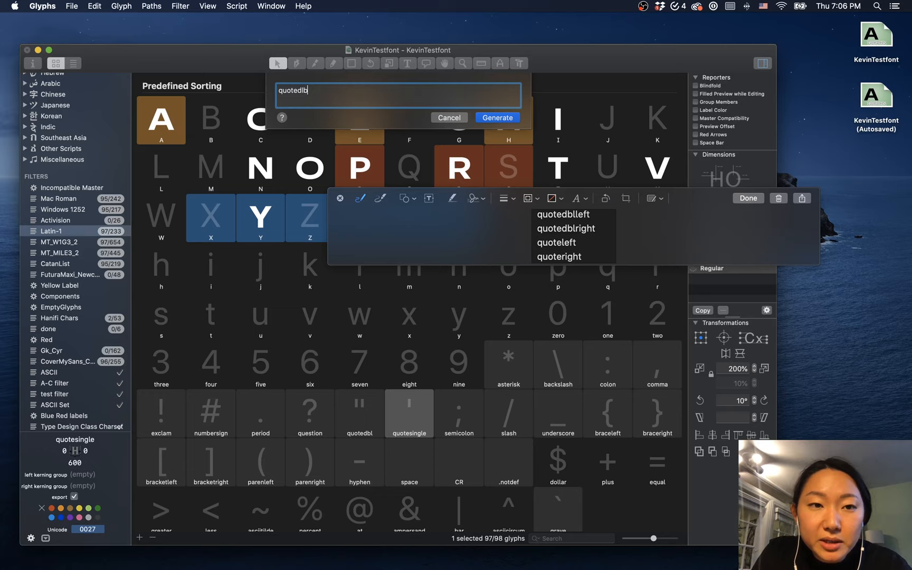
click(496, 118)
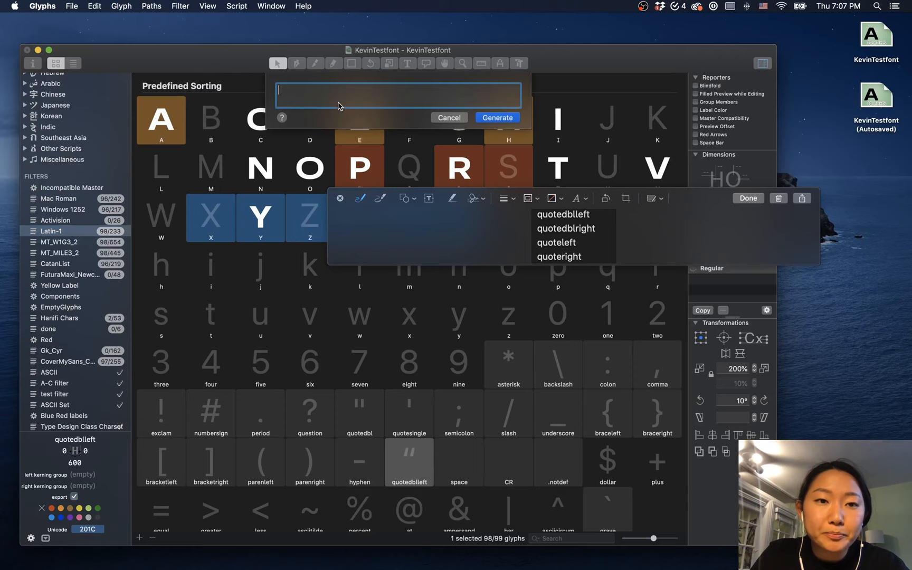
text(quote)
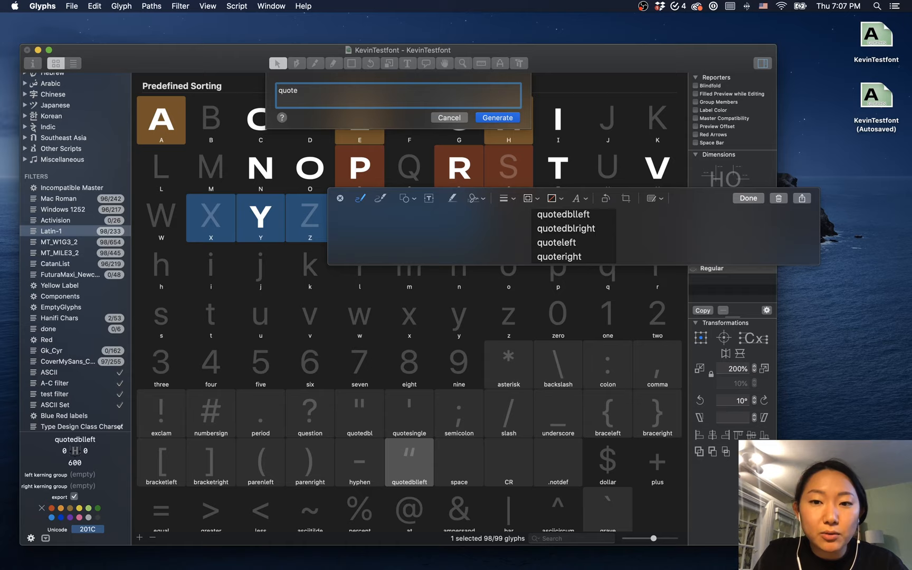
click(564, 228)
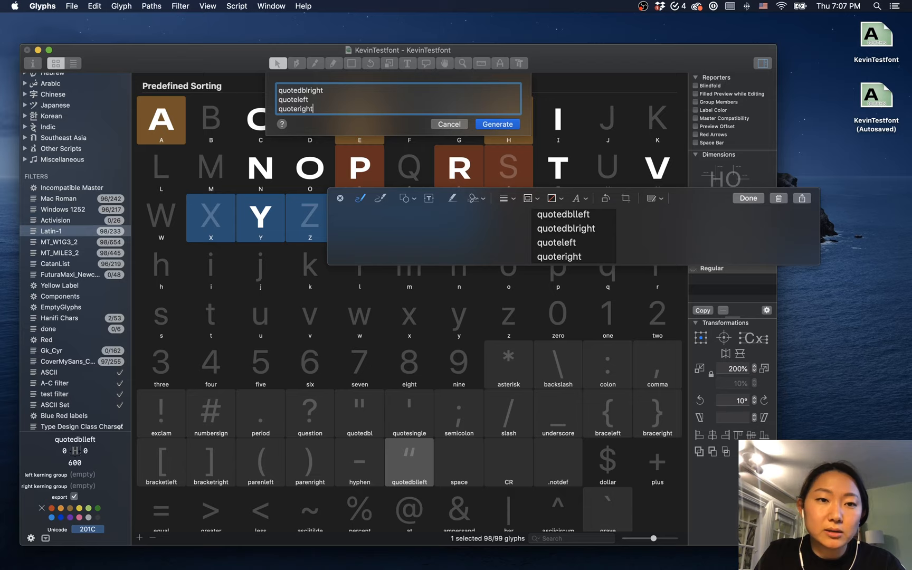
click(496, 124)
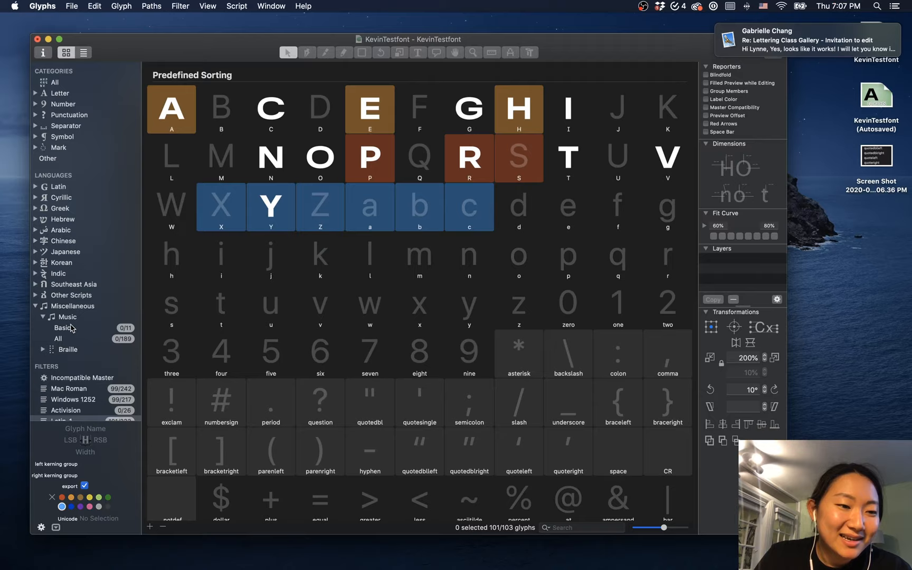
Browse the Basic Music group and expand Letter to reach the Punctuation category
click(62, 327)
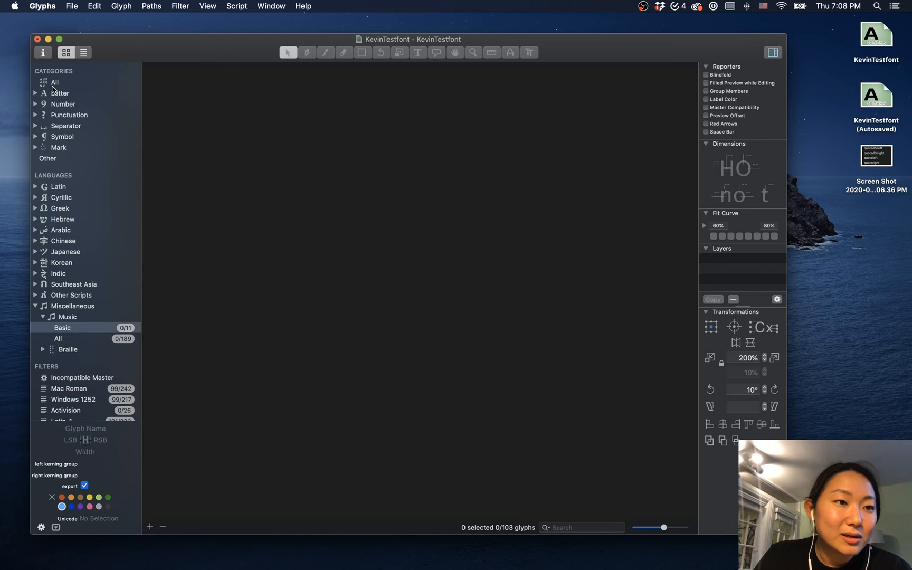
click(53, 82)
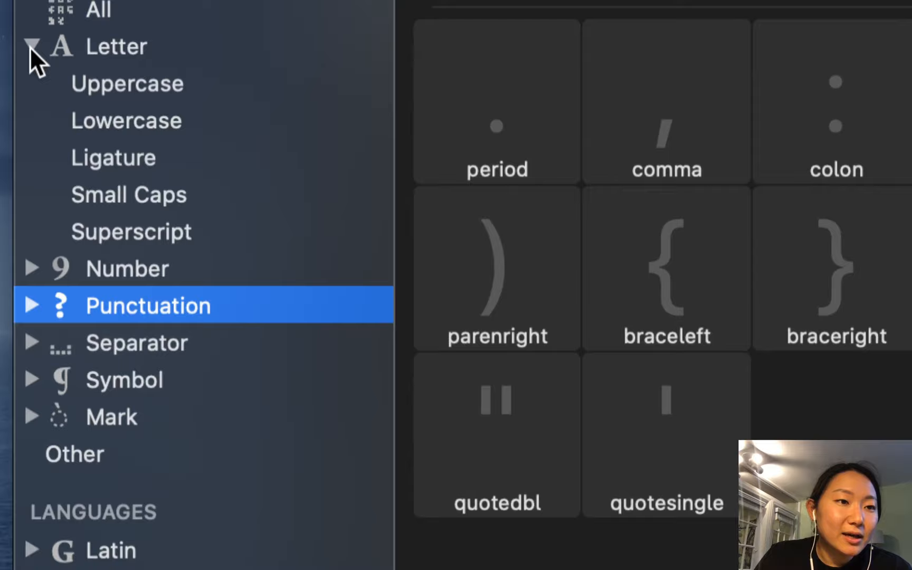
Generate the cent glyph and ten arrow glyphs under Symbol, then show all 114 glyphs
click(34, 46)
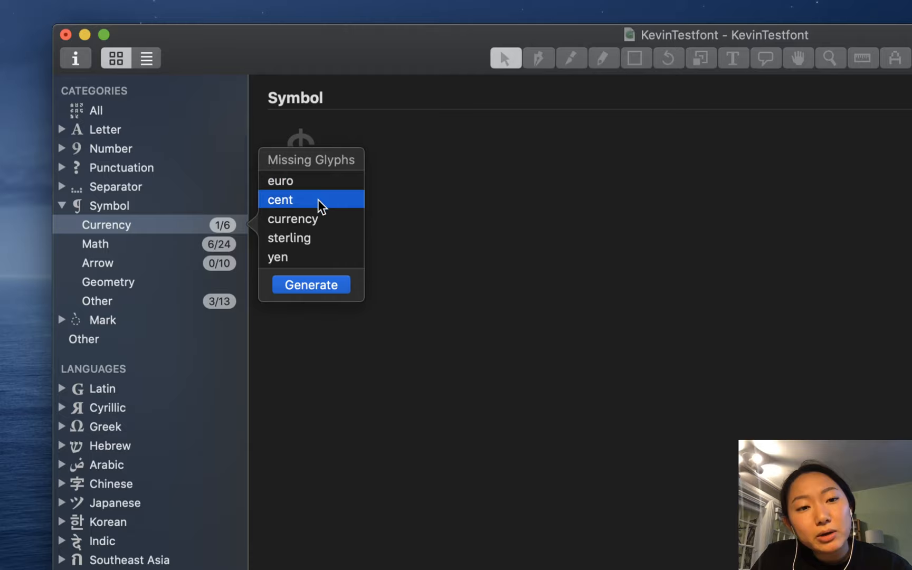
click(97, 263)
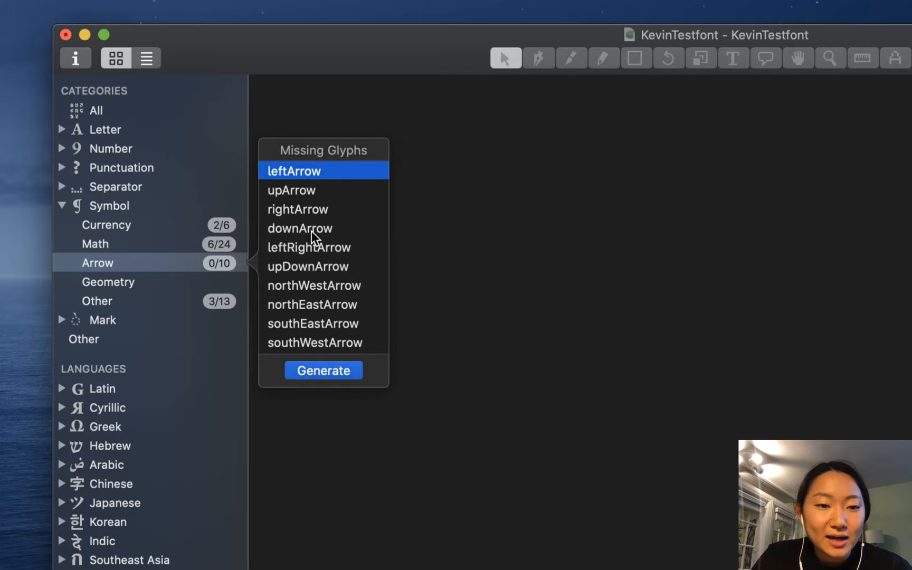
click(323, 370)
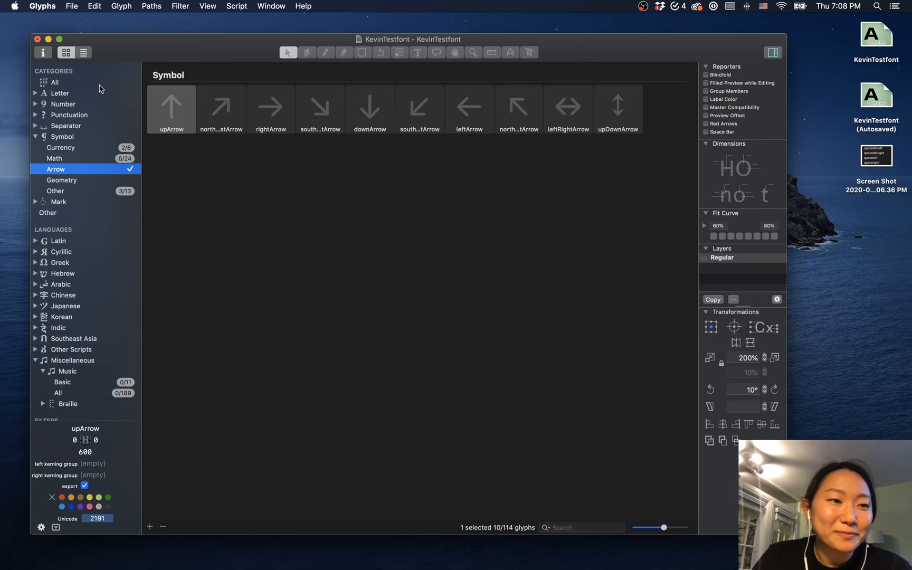
click(56, 82)
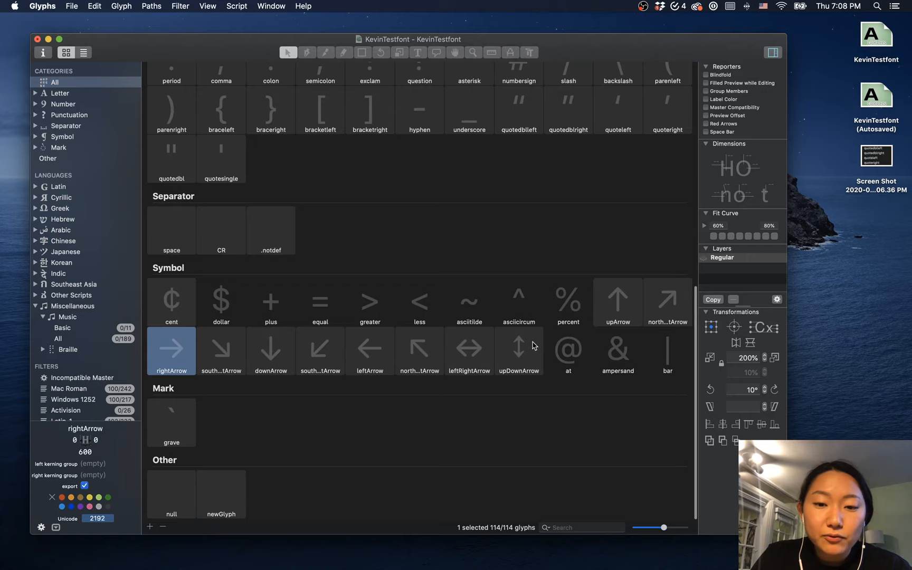
click(120, 7)
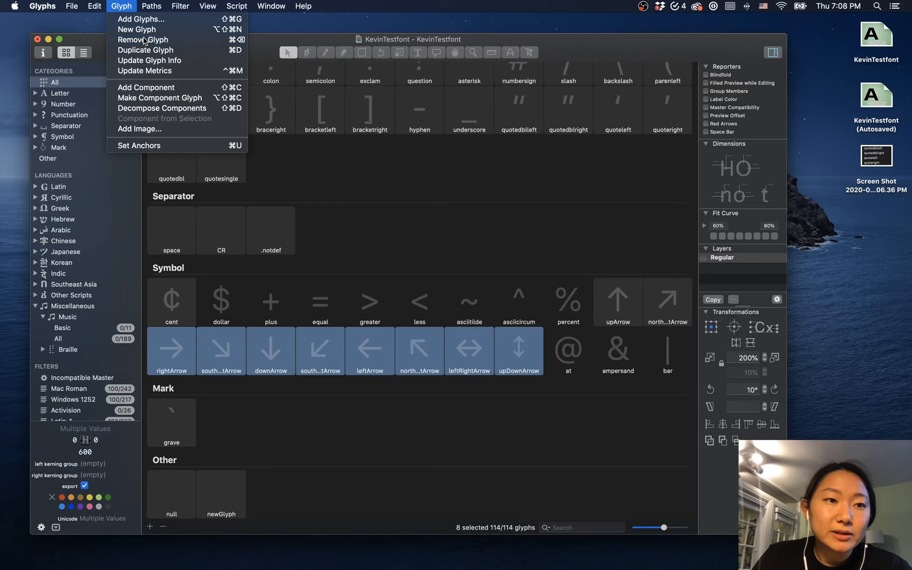
Remove eight arrow glyphs, keeping upArrow and northEastArrow, leaving 106 glyphs
click(141, 40)
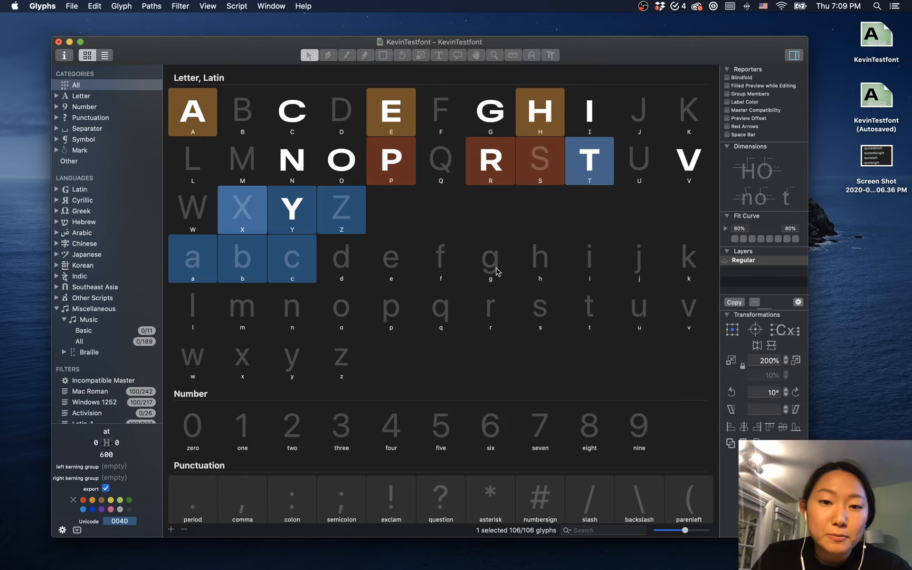
mouse_move(498, 250)
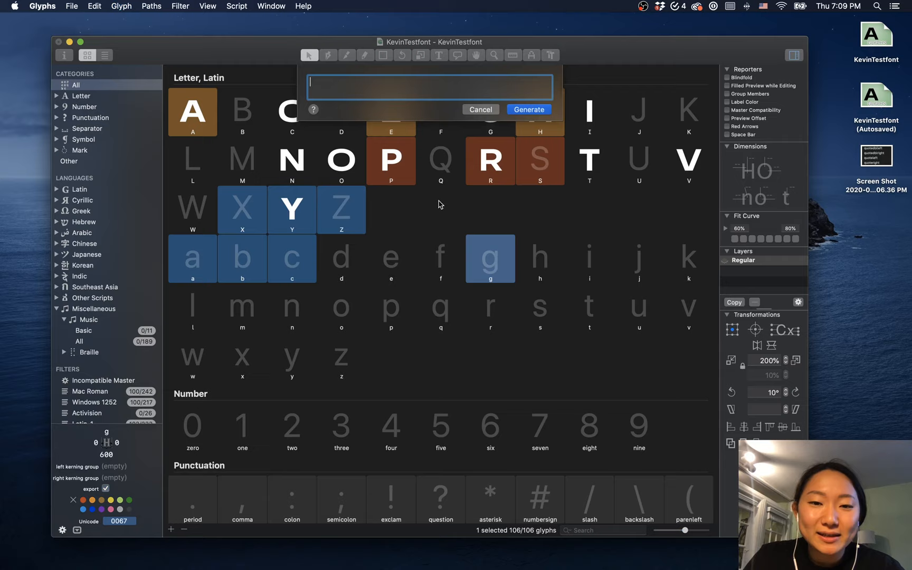
Generate the g.ss02 stylistic alternate and view the font's OpenType feature settings
text(g.ss)
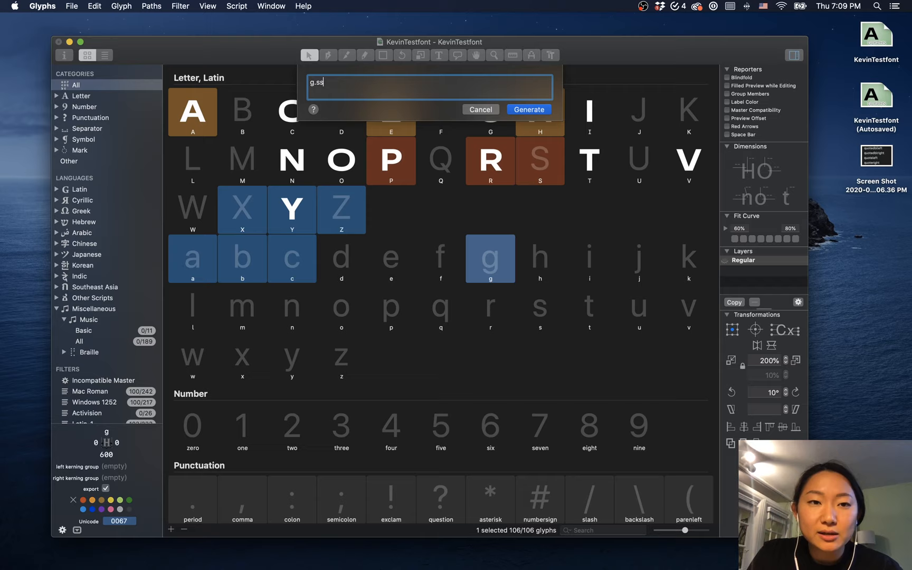
click(528, 110)
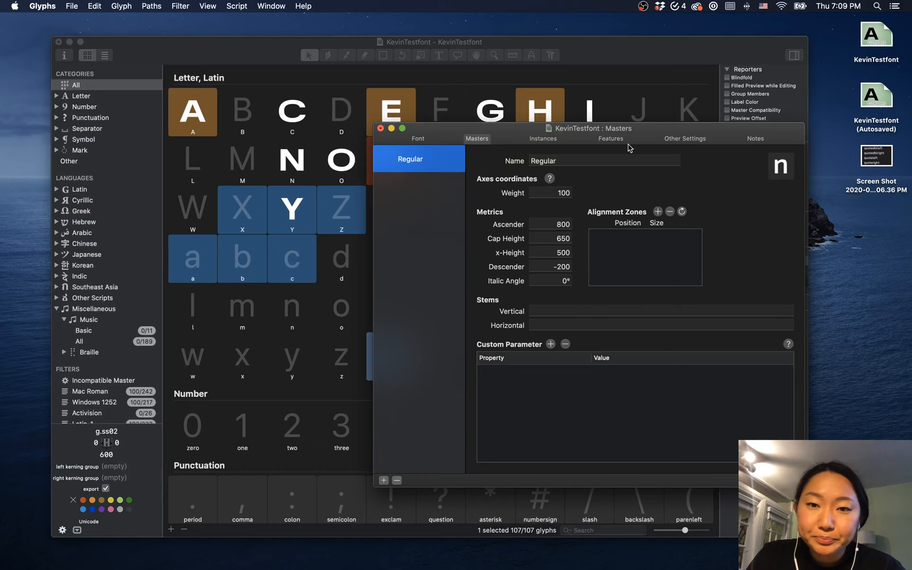
click(610, 138)
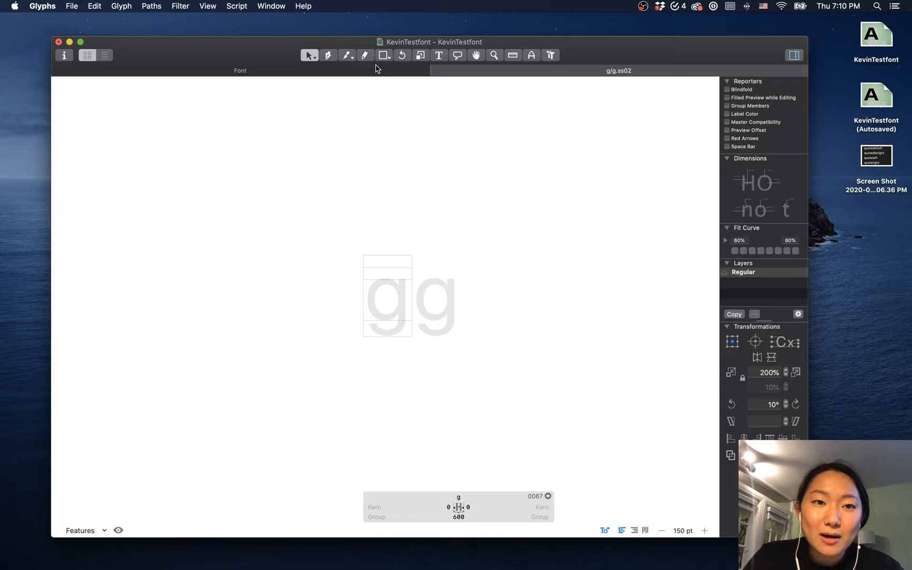
Close Font Info and open g with g.ss02 together in a new Edit tab
click(121, 6)
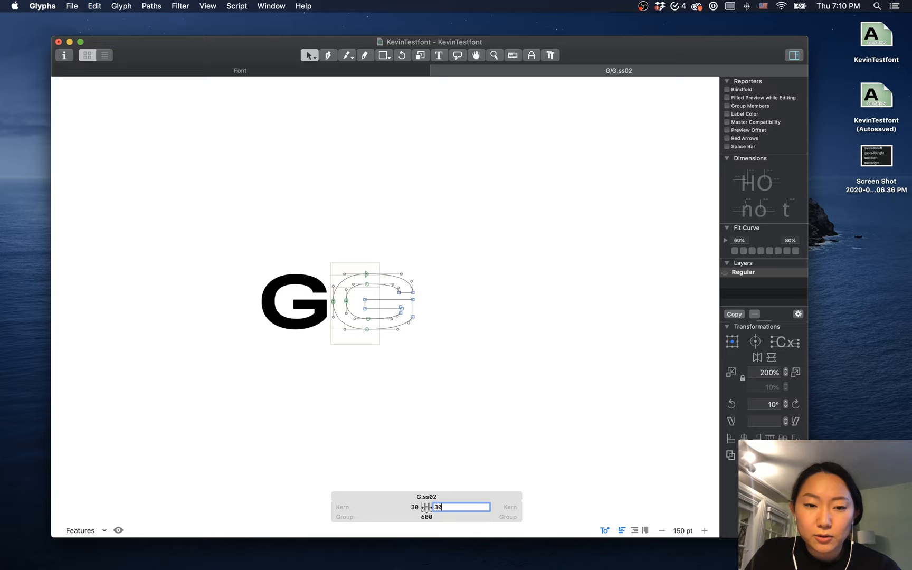
Give G.ss02 30-unit left and right sidebearings beside G, with R on a second line
click(439, 55)
text(R)
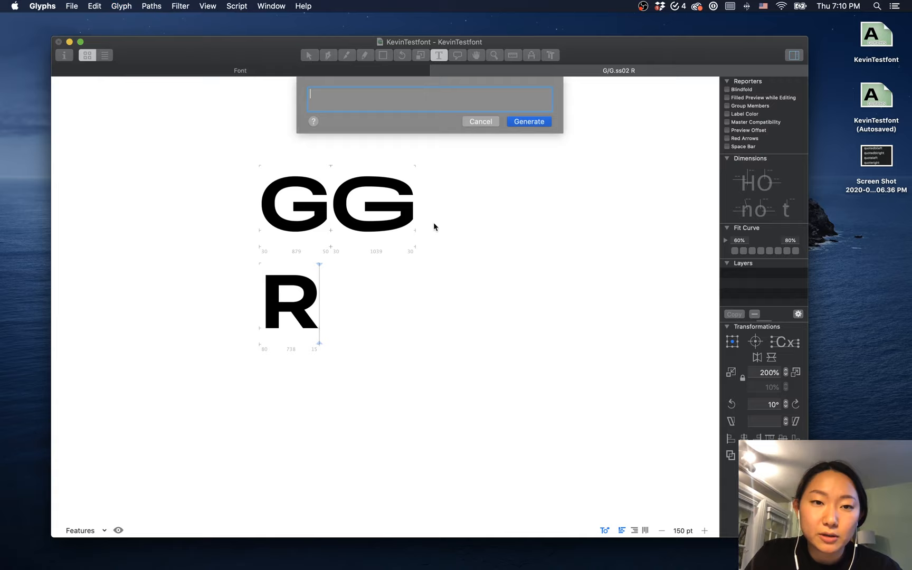
Clear G, G.ss02 and R, leaving an empty text line for typing
click(529, 121)
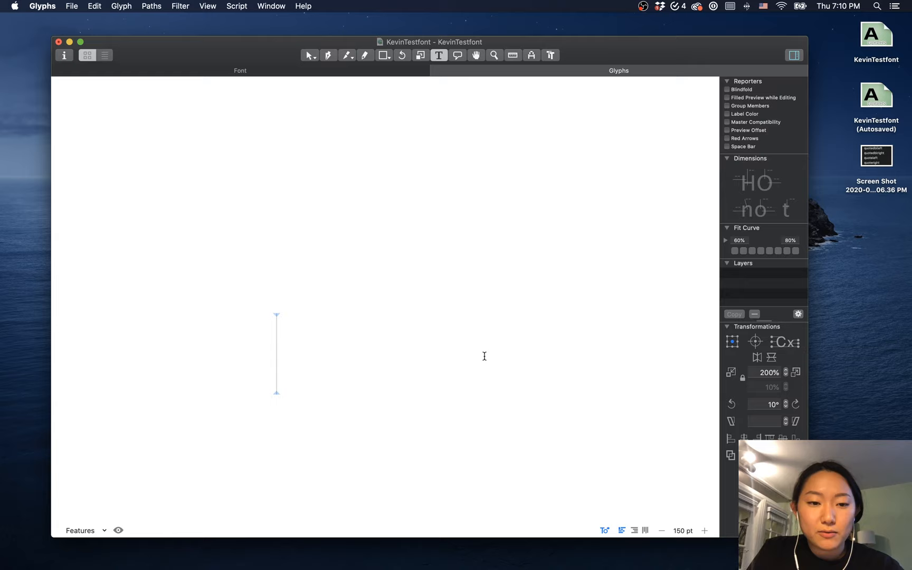
Type GENERATE and preview it with the Stylistic Set 2 feature
text(GENERATE)
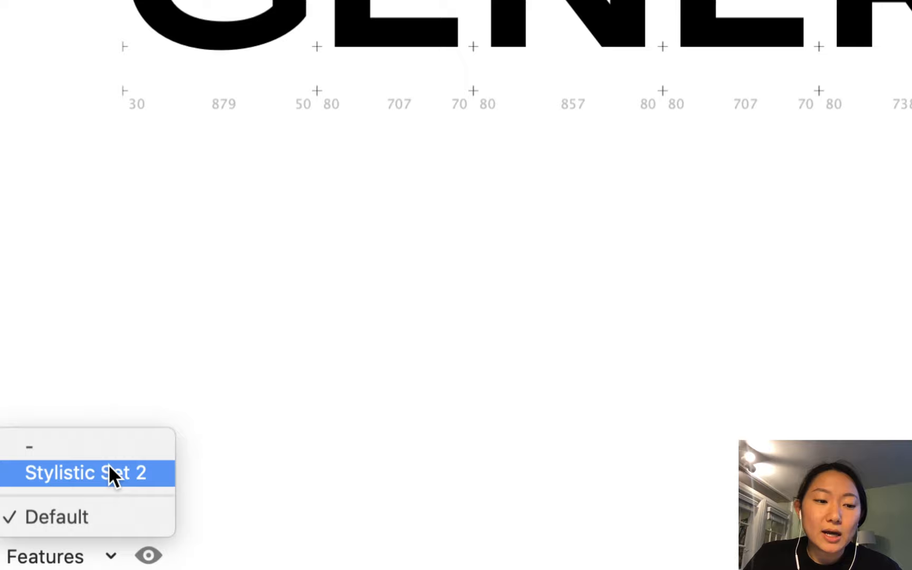
click(86, 473)
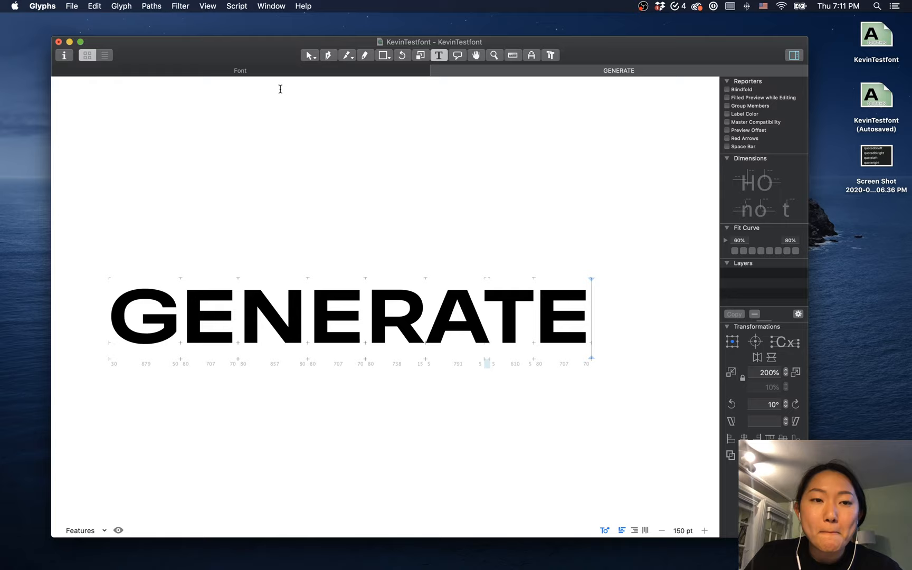
Generate the f_f ligature through Glyph > Add Glyphs and inspect its two f components
click(121, 7)
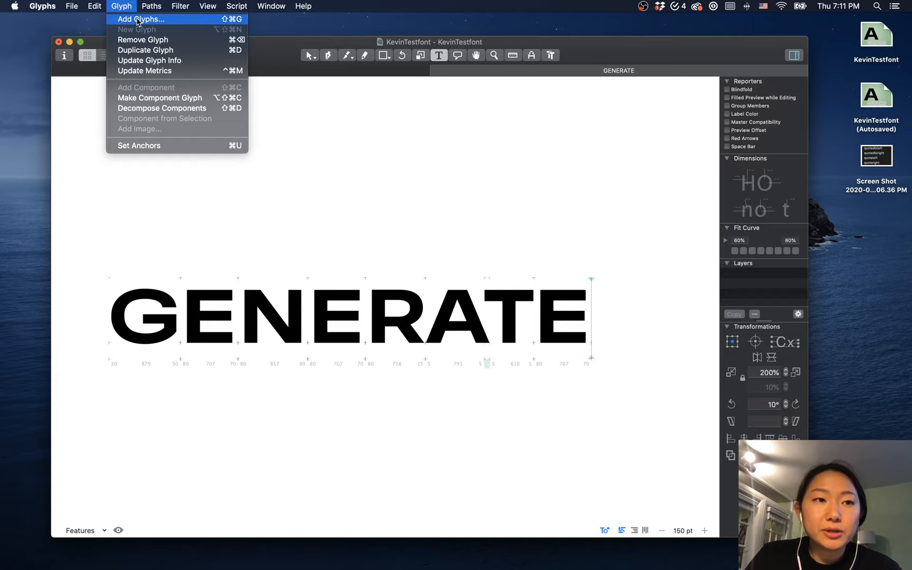
click(137, 29)
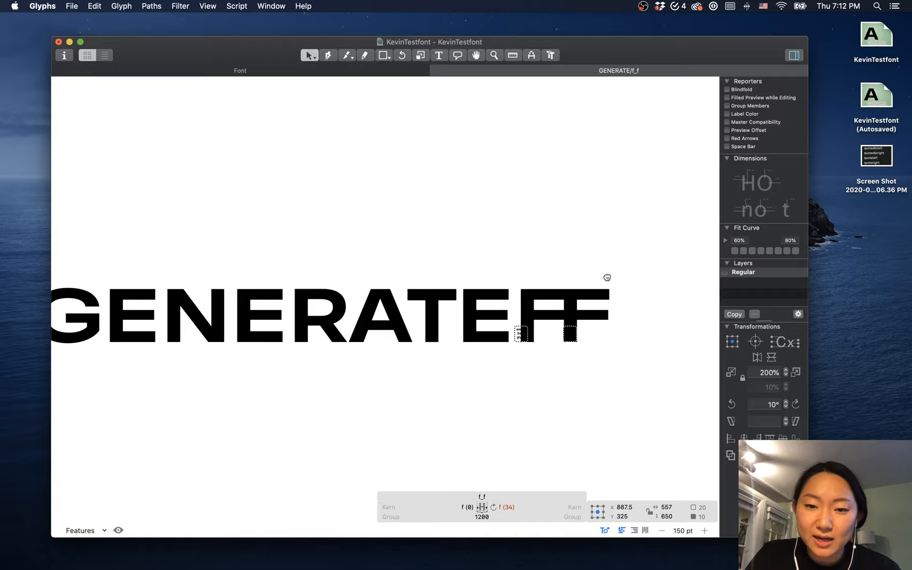
click(438, 55)
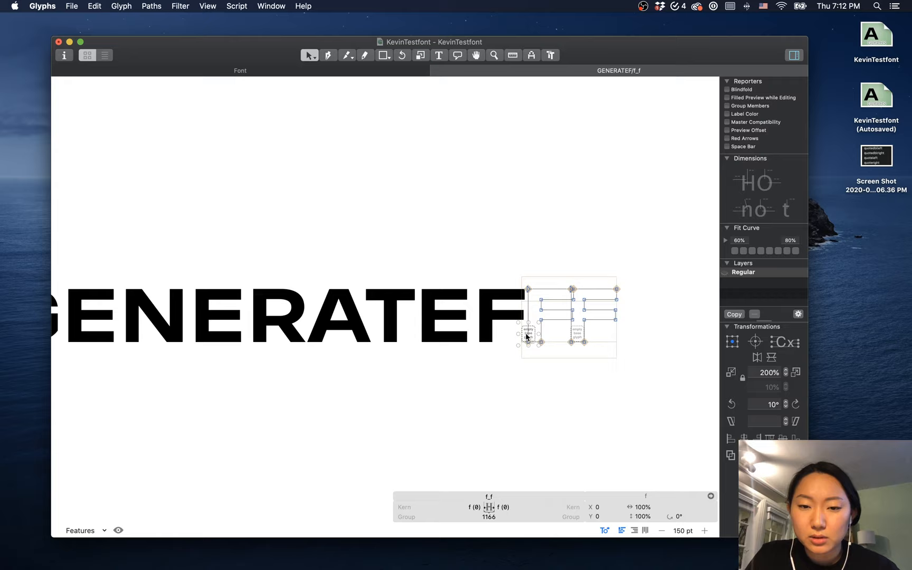
click(577, 339)
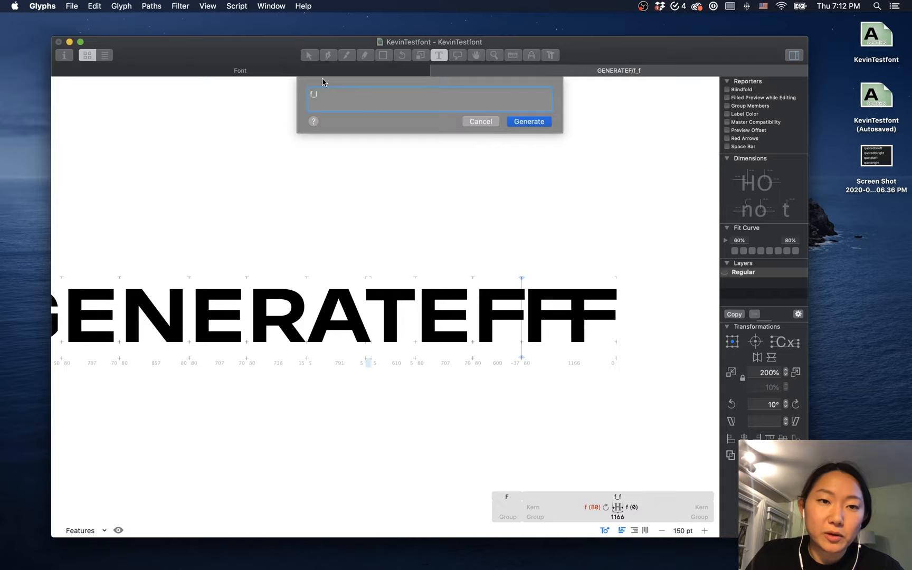
Dismiss Add Glyphs and type FIFFO on a second line under GENERATE
click(528, 121)
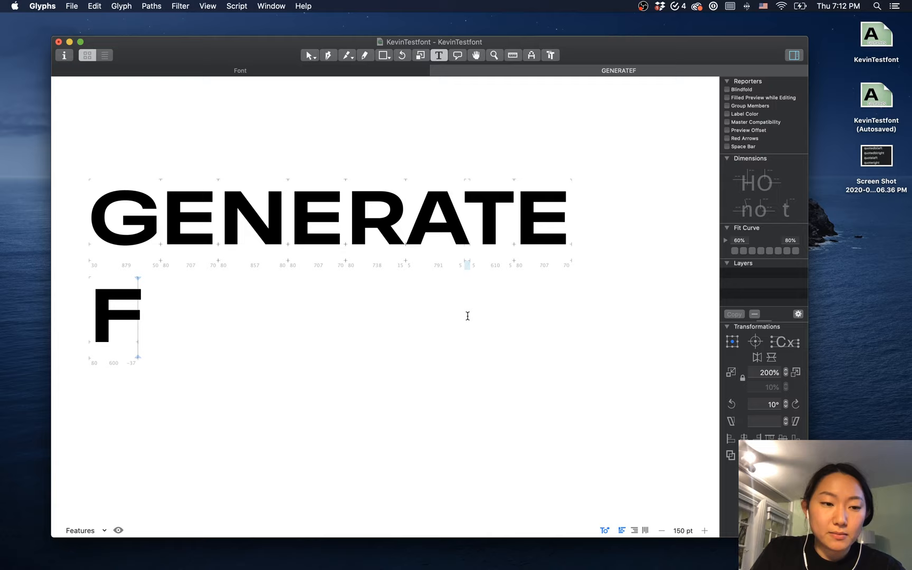
text(IFFO)
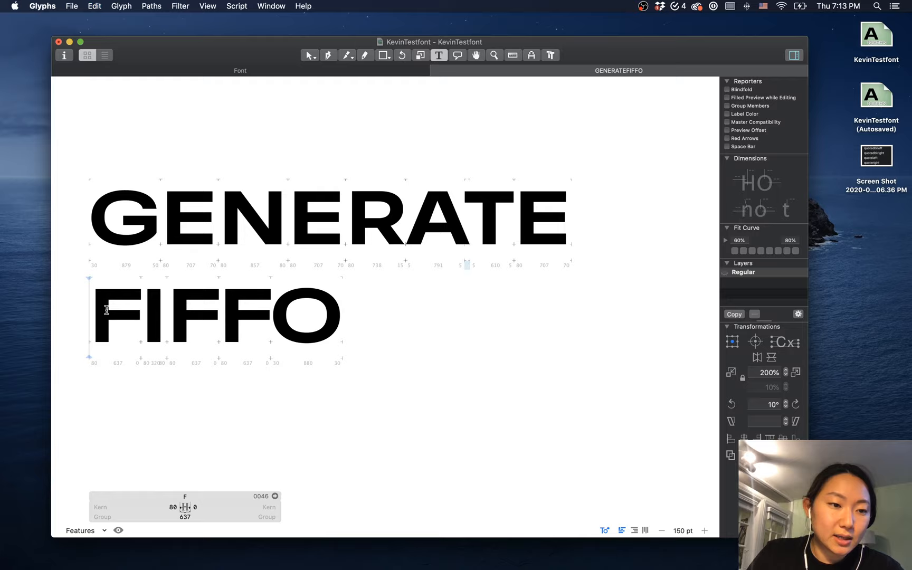
click(80, 529)
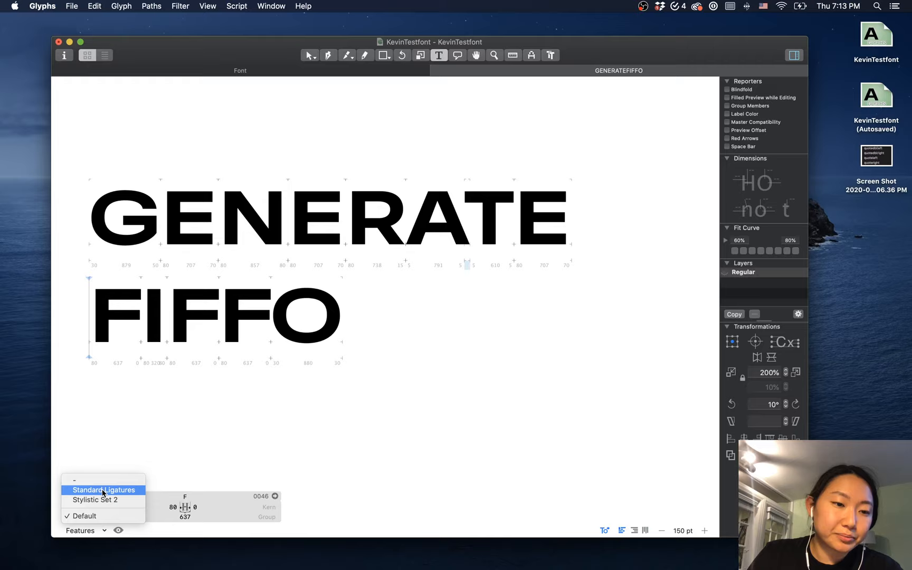
Change FIFFO to FIffO and preview Standard Ligatures (liga) so ff becomes f_f
click(104, 490)
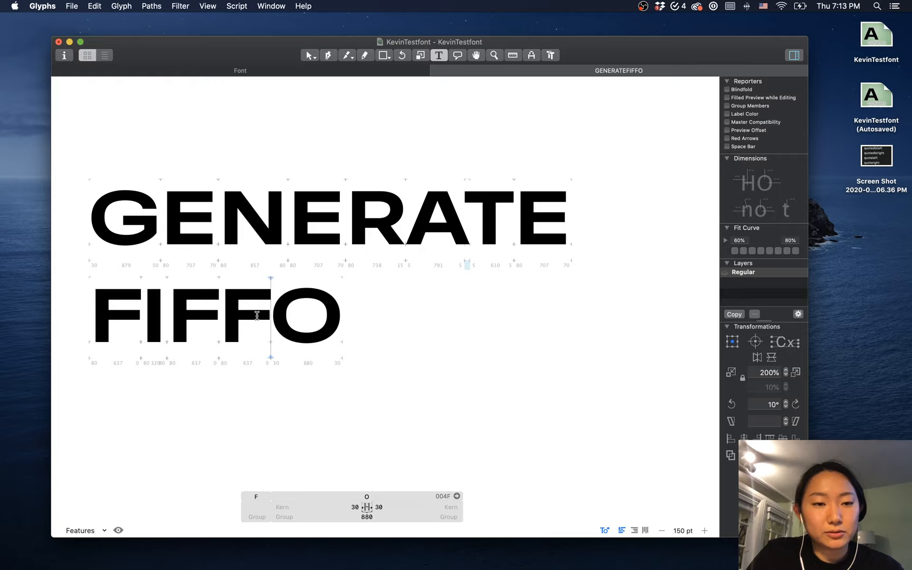
click(195, 317)
text(ff)
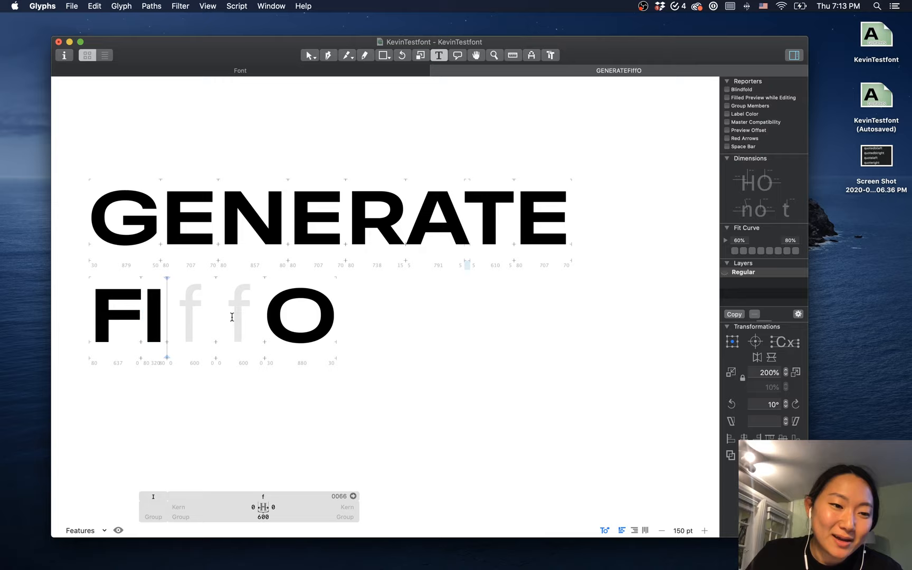
click(80, 530)
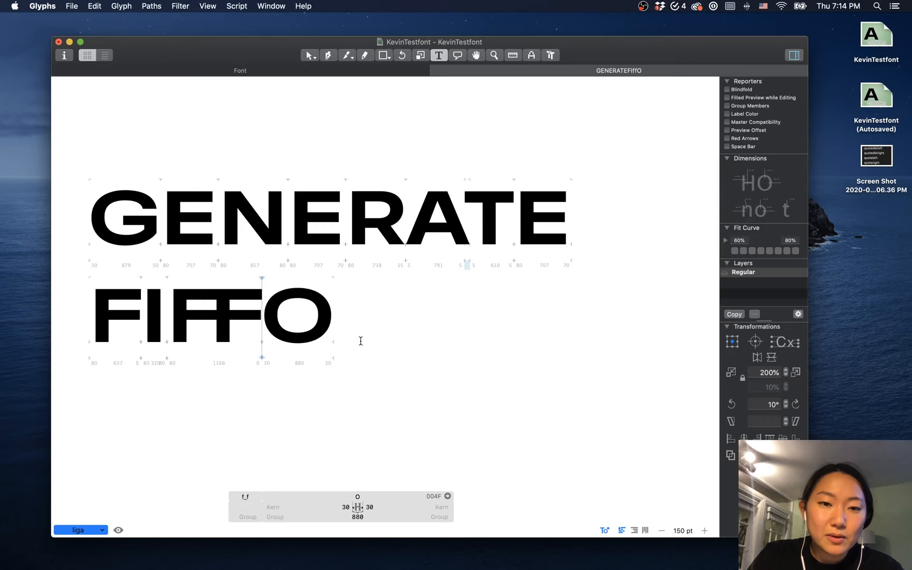
Open Font Info's Features tab to view the aalt, liga and ss02 code
click(511, 99)
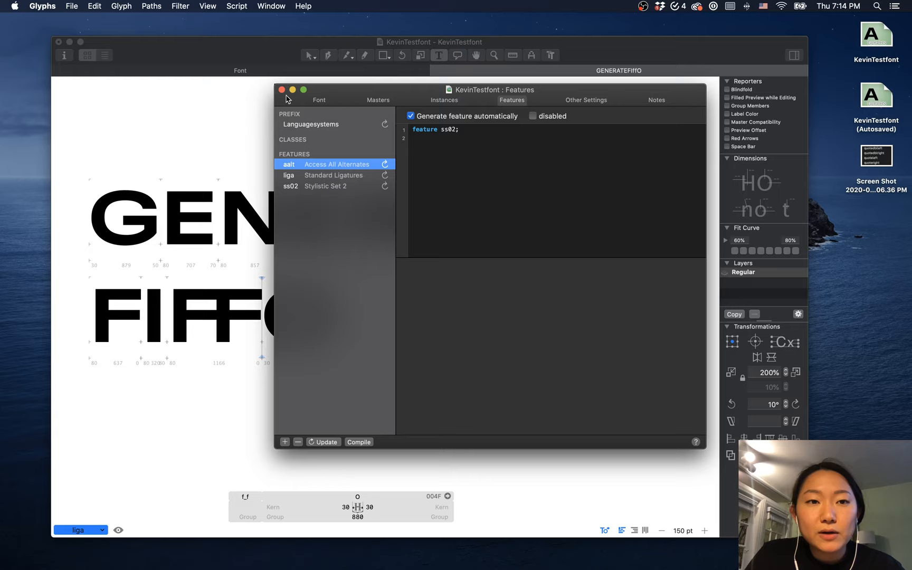
mouse_move(398, 161)
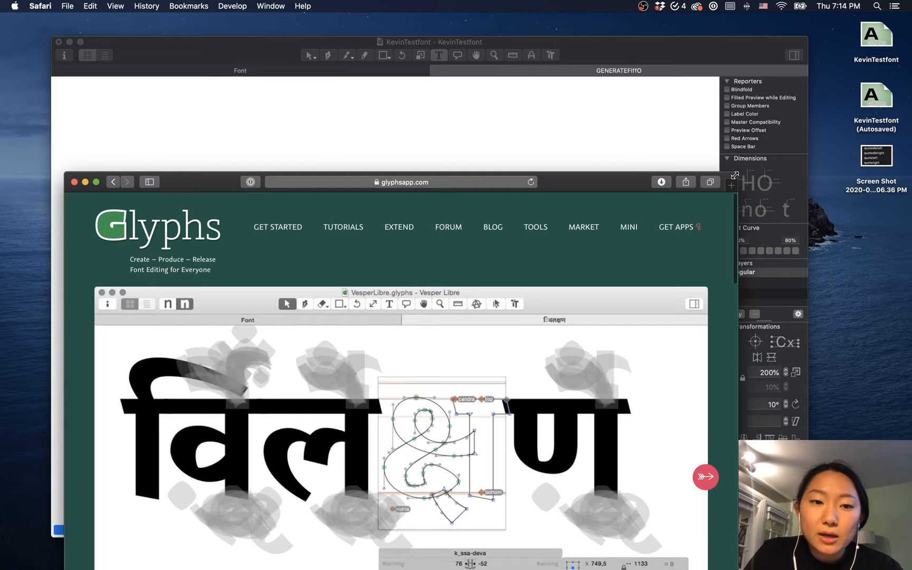
Find the 'Features, Part 1: Simple Substitutions' tutorial and scroll to Glyph Substitution
click(342, 227)
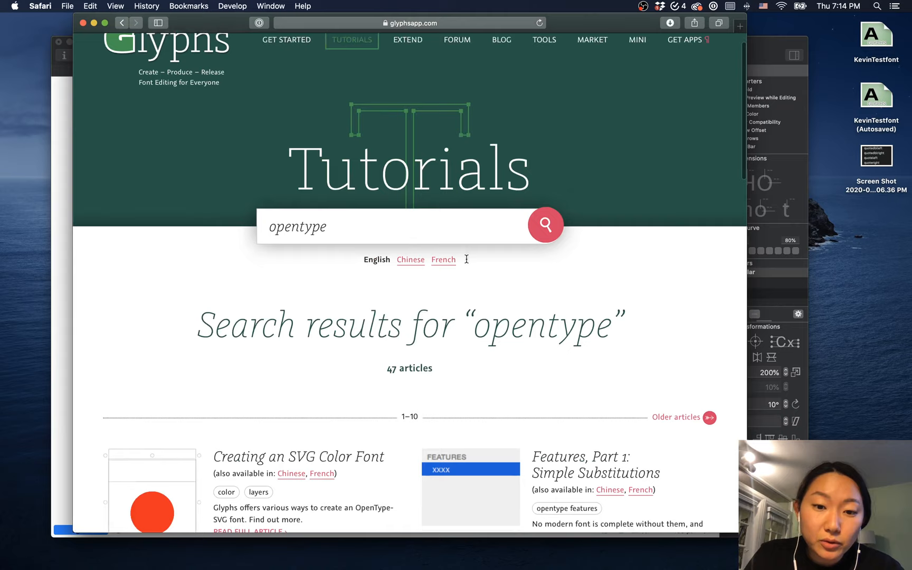
click(588, 472)
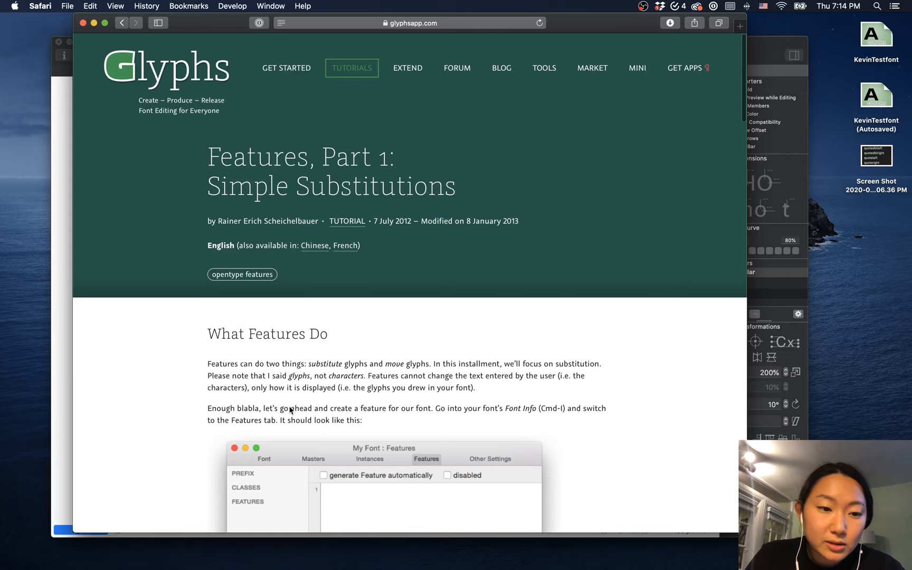
scroll(down, 3)
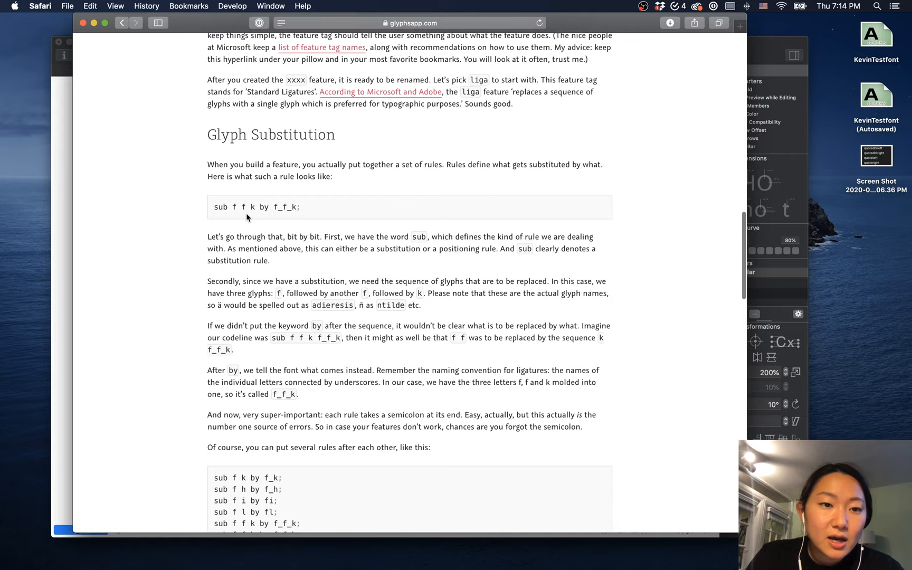
scroll(down, 3)
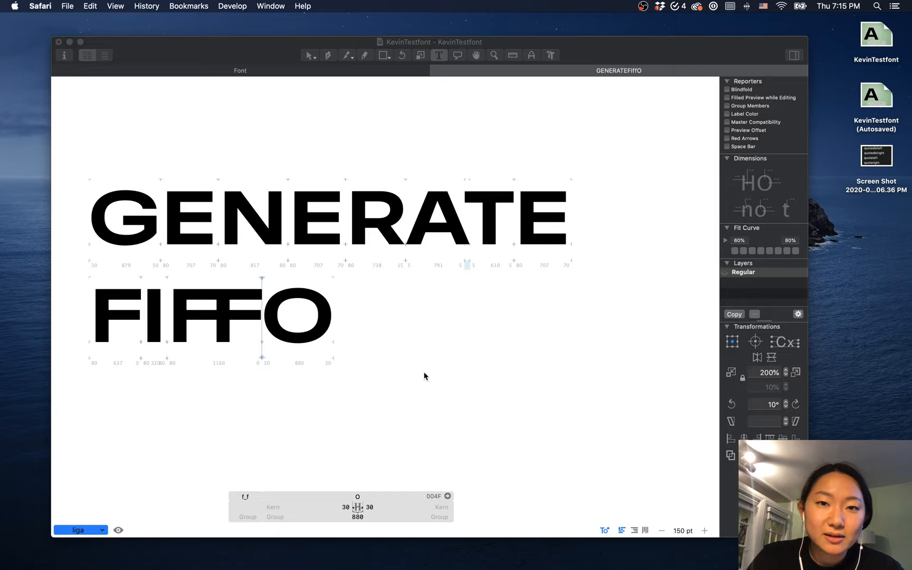
mouse_move(412, 85)
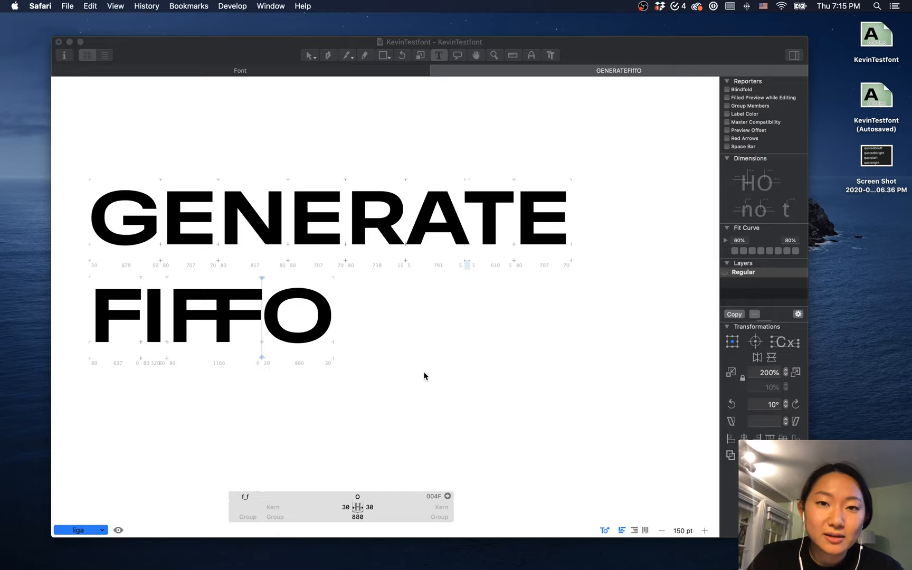